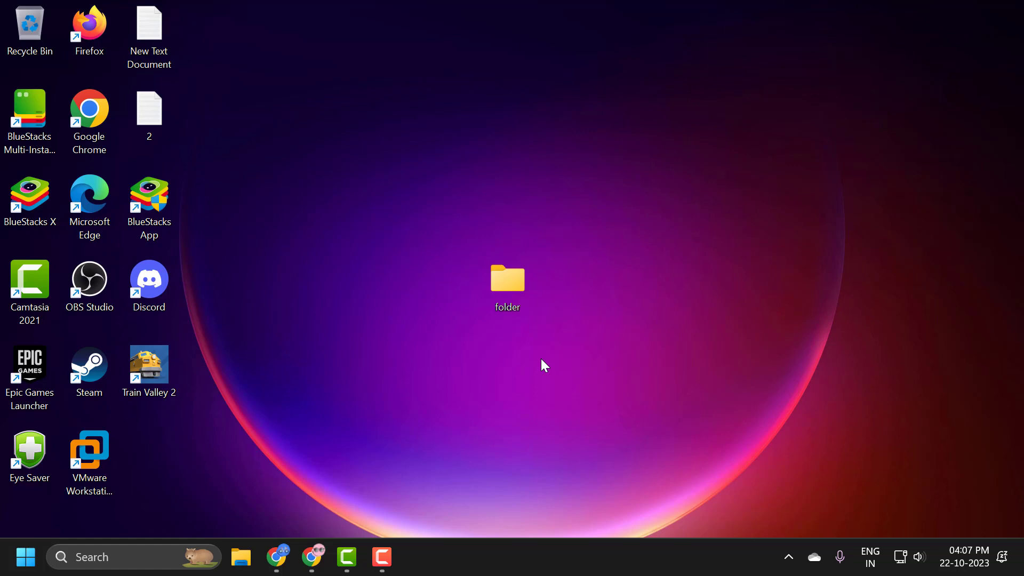
{"action": "mouse_move", "coordinate": [571, 334]}
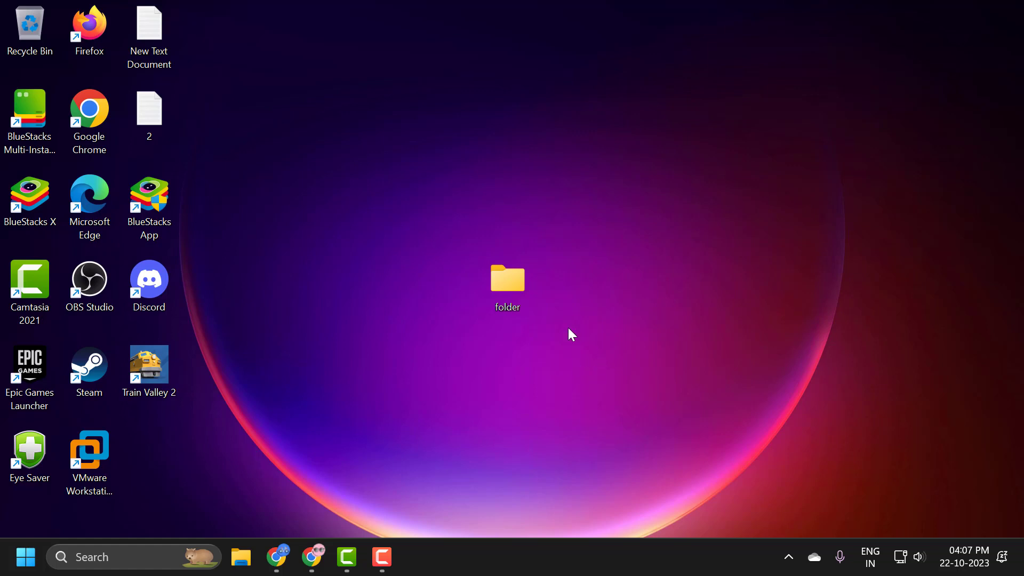
- Select the folder named 'folder' on the desktop
{"action": "left_click", "coordinate": [507, 277]}
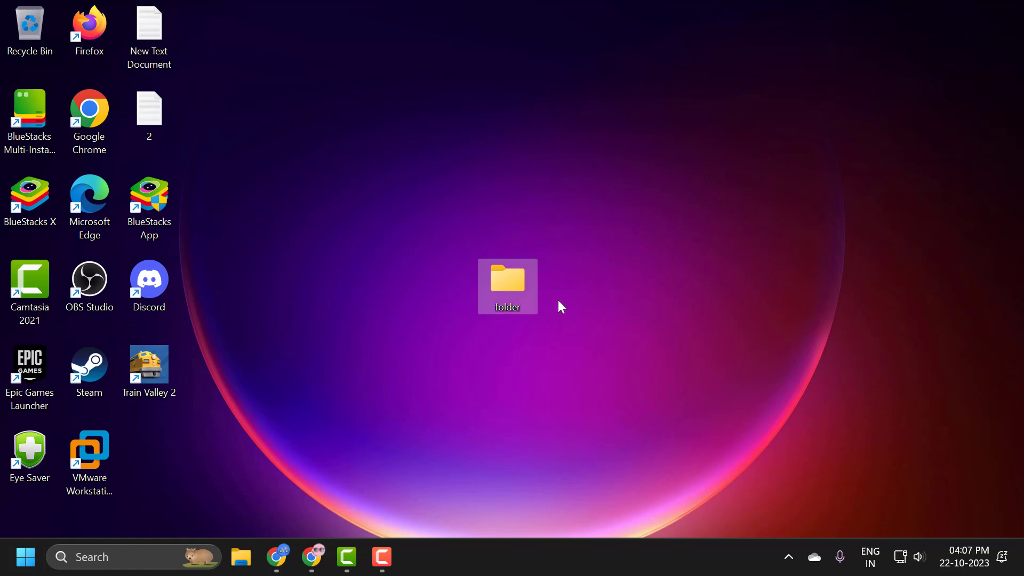
{"action": "mouse_move", "coordinate": [536, 312]}
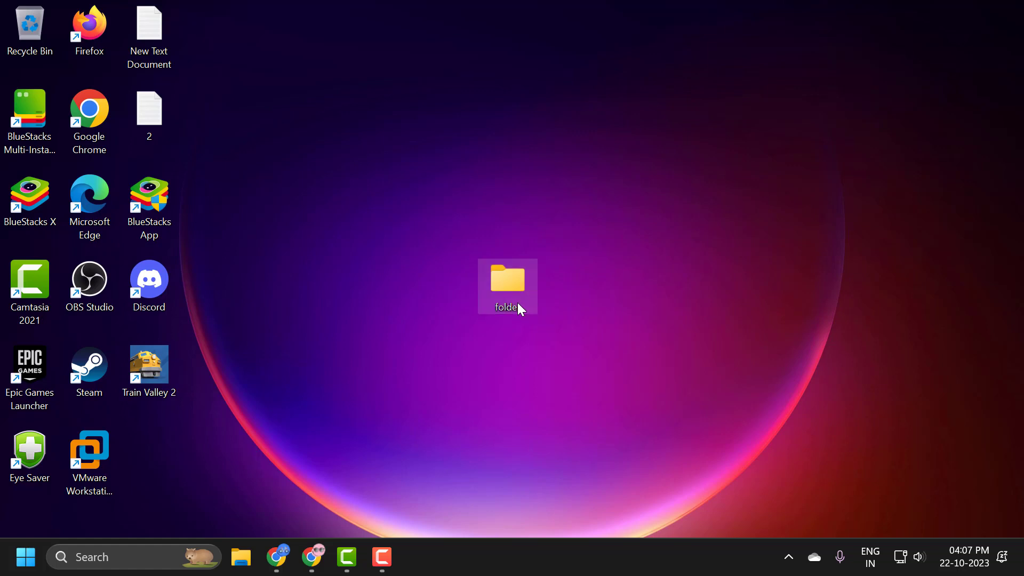
- Open the Properties window for 'folder' from its context menu
{"action": "right_click", "coordinate": [507, 286]}
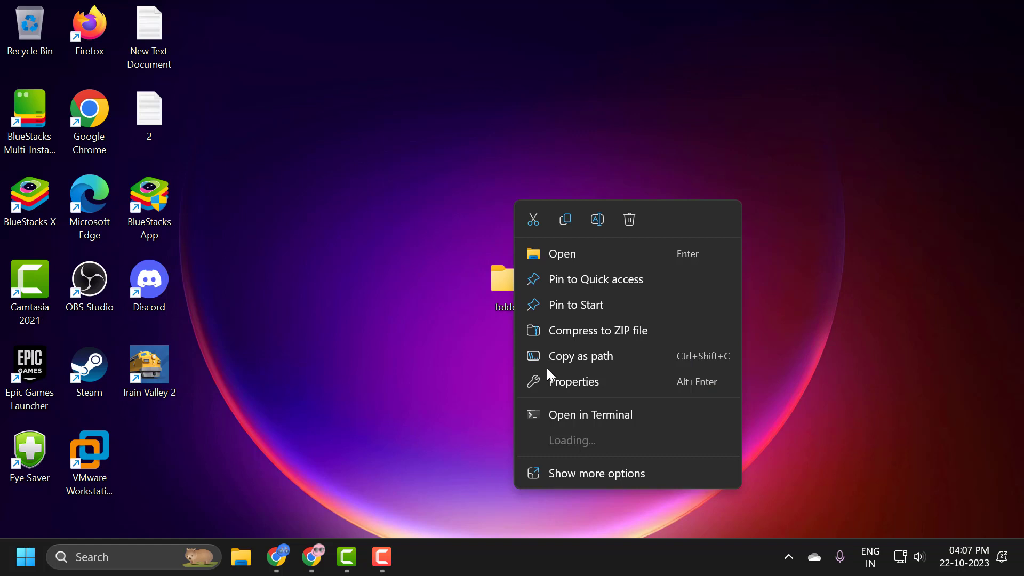
{"action": "left_click", "coordinate": [568, 396]}
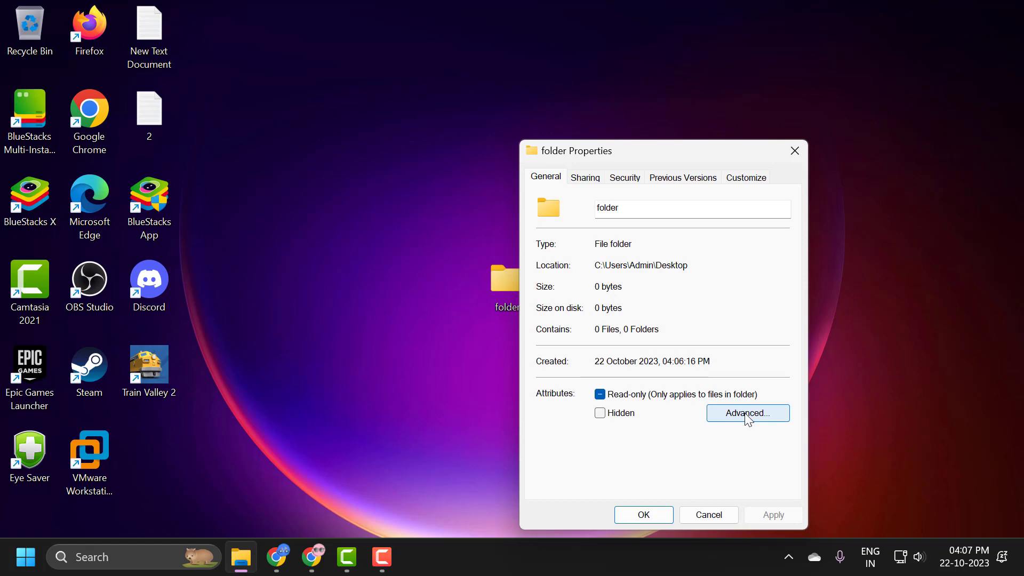
- Enable 'Encrypt contents to secure data' in Advanced Attributes, apply, and close Properties
{"action": "left_click", "coordinate": [747, 413]}
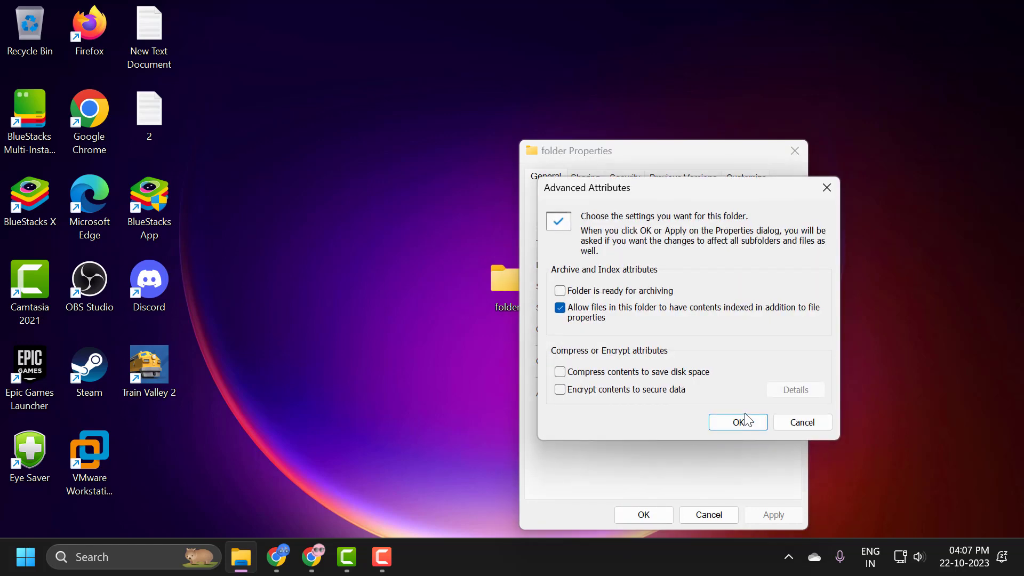
{"action": "mouse_move", "coordinate": [582, 399]}
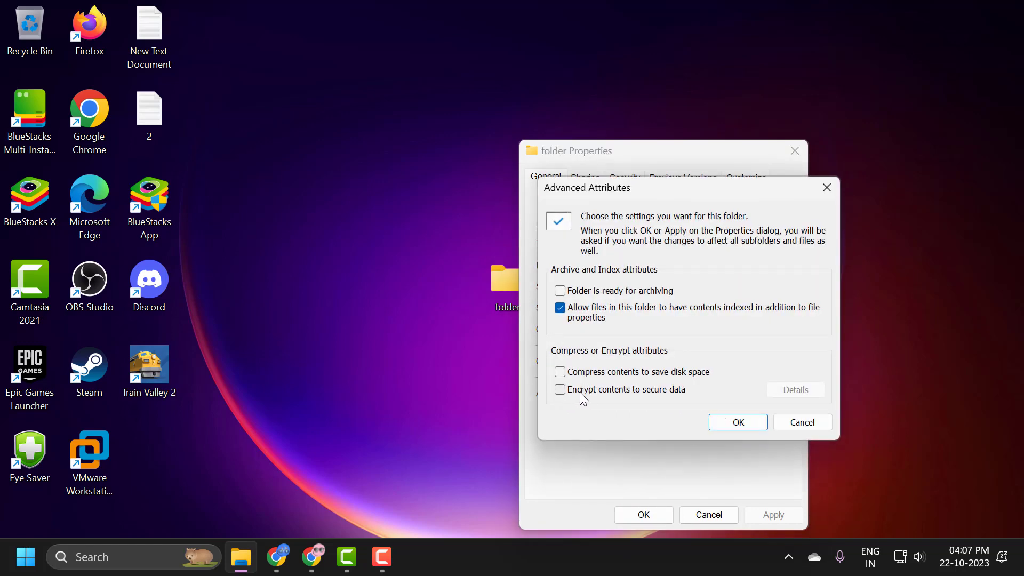
{"action": "mouse_move", "coordinate": [696, 397]}
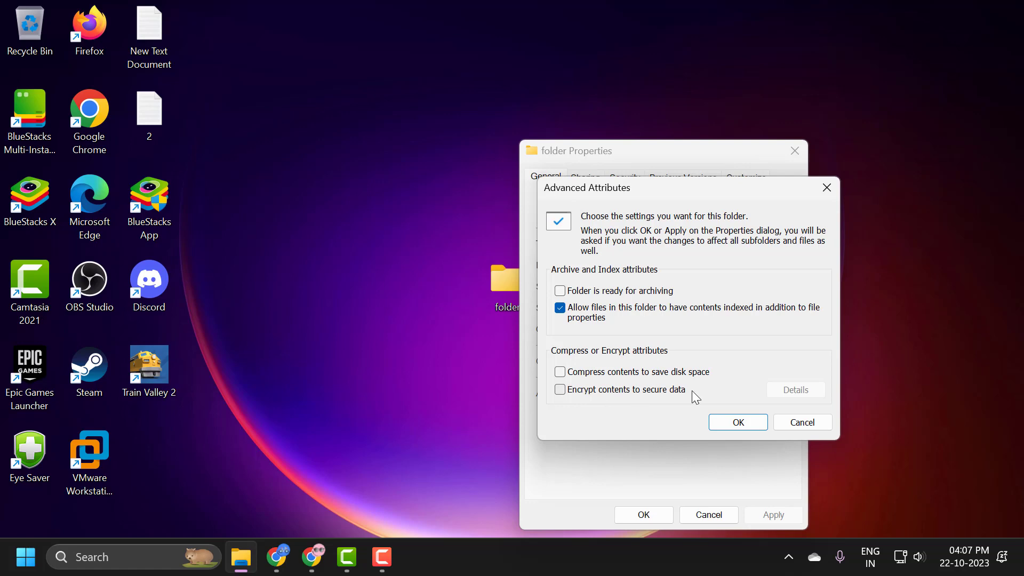
{"action": "left_click", "coordinate": [559, 390]}
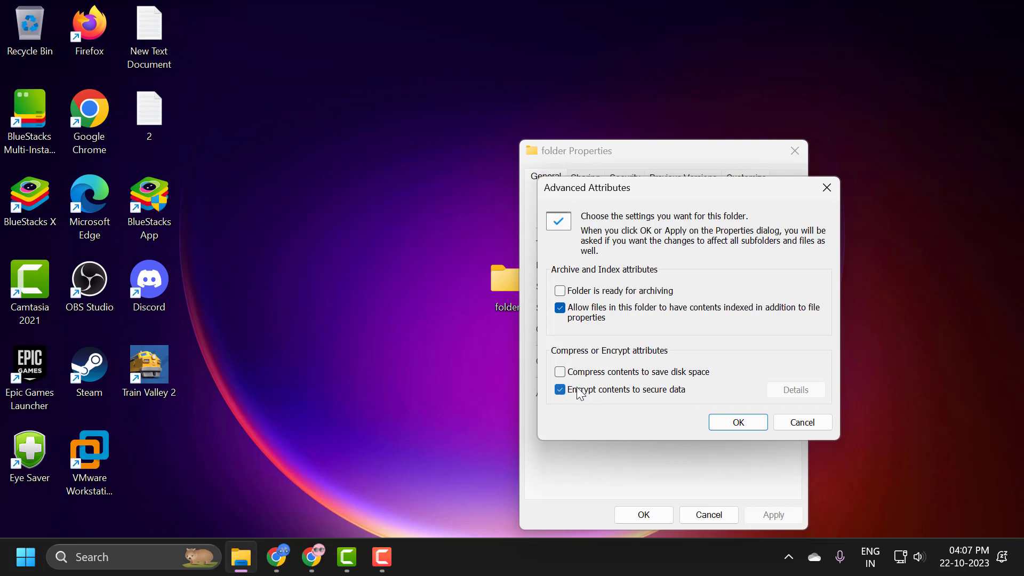
{"action": "left_click", "coordinate": [737, 422]}
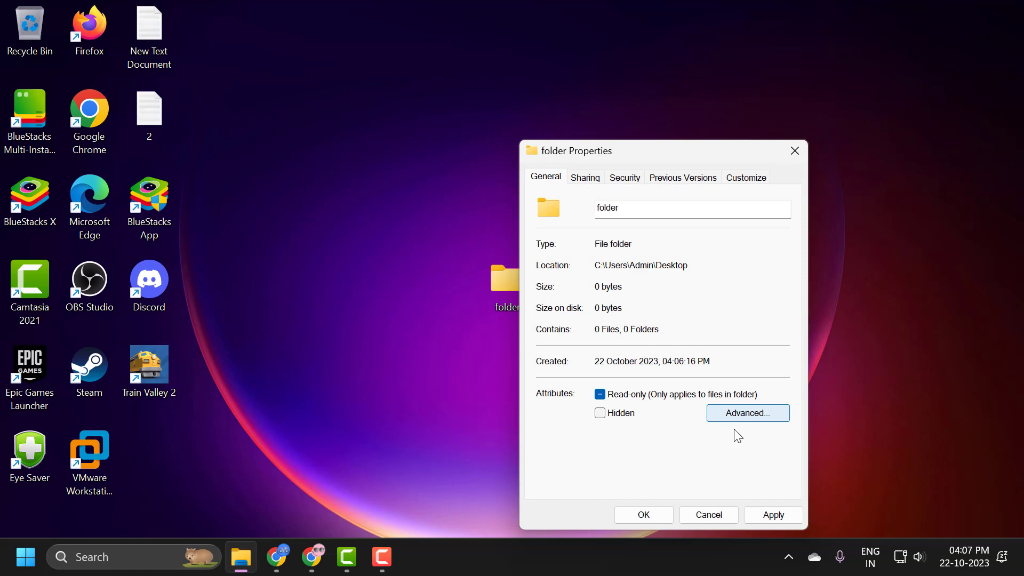
{"action": "left_click", "coordinate": [642, 514]}
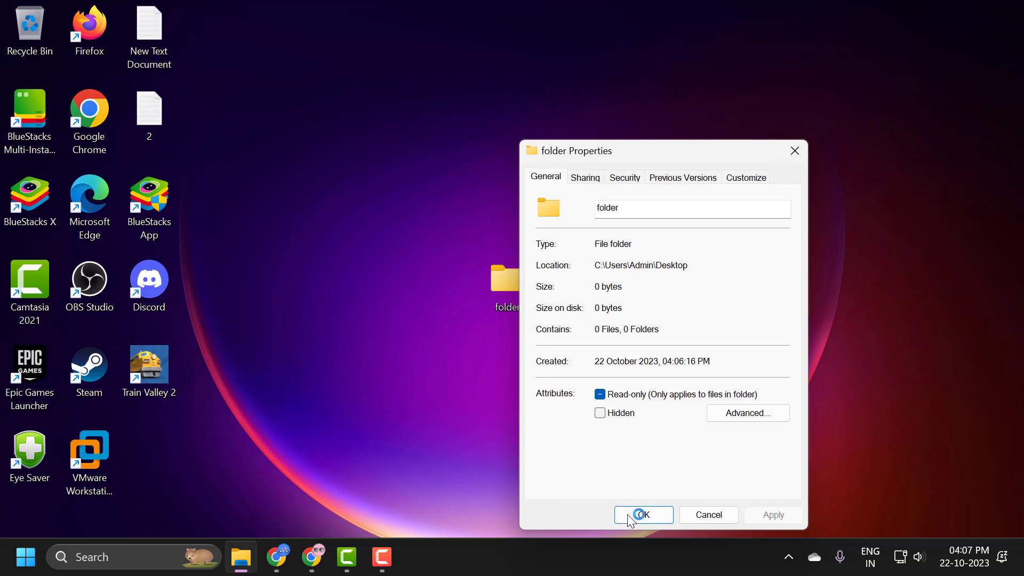
{"action": "left_click", "coordinate": [642, 514]}
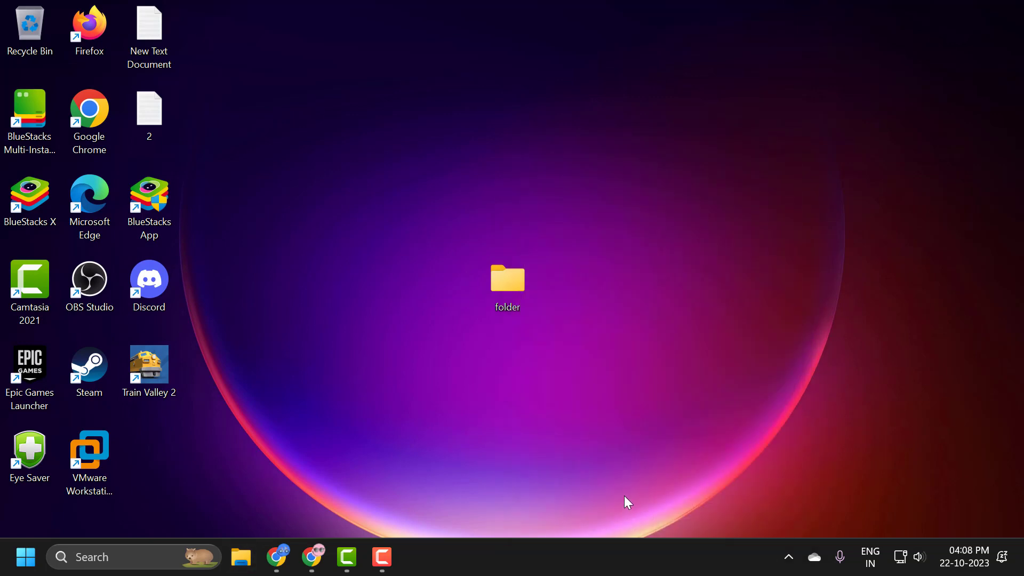
{"action": "mouse_move", "coordinate": [564, 372]}
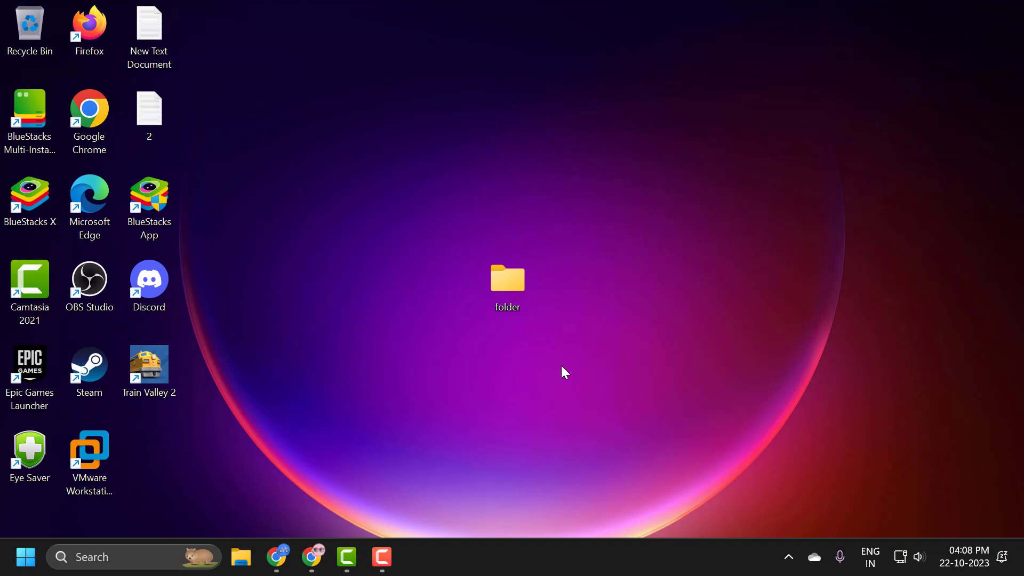